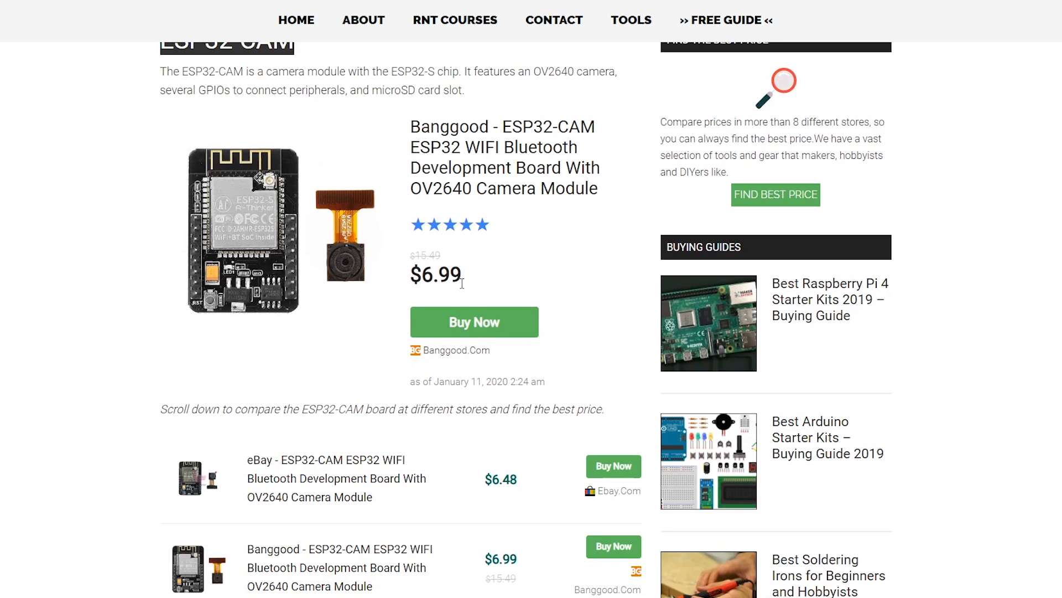
scroll("down", 3)
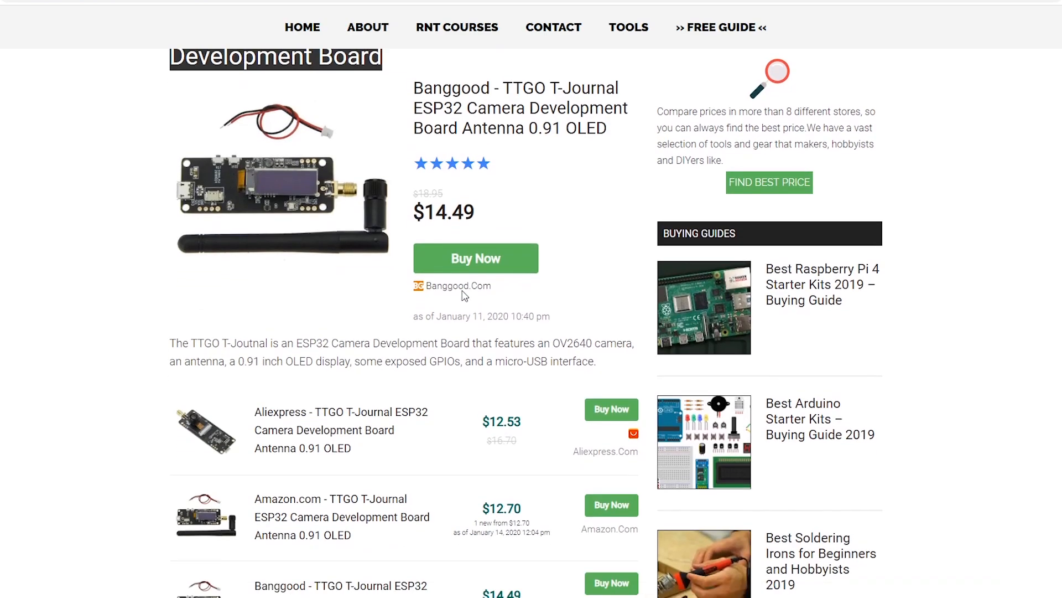
scroll("down", 3)
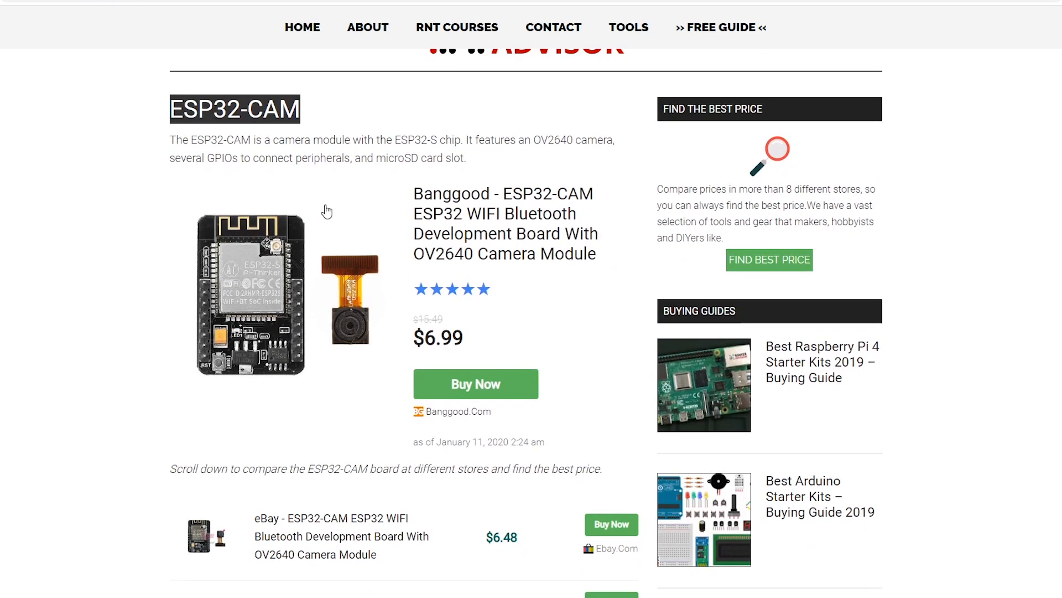
scroll("down", 3)
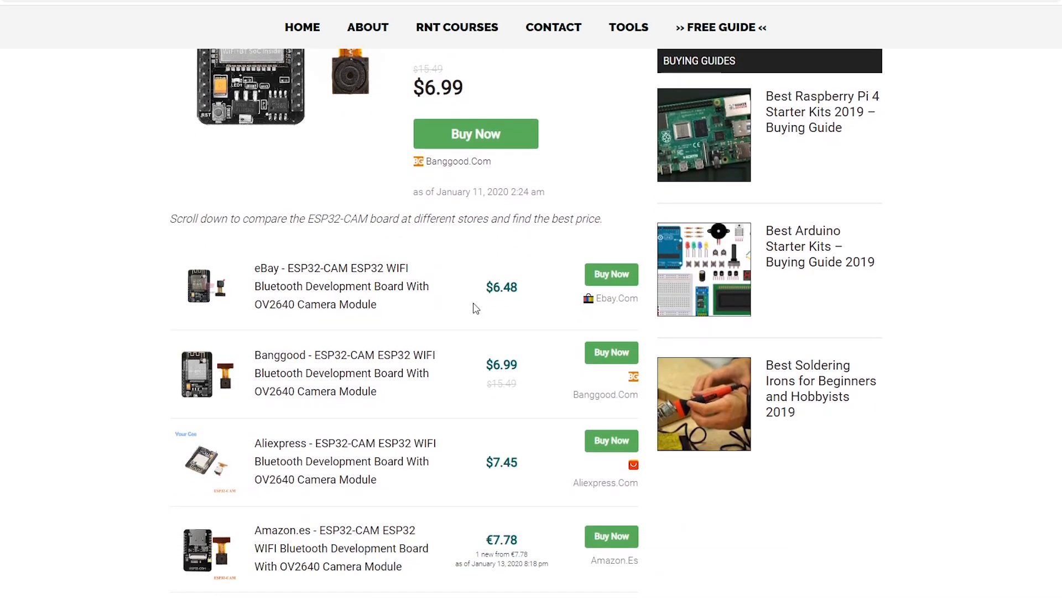